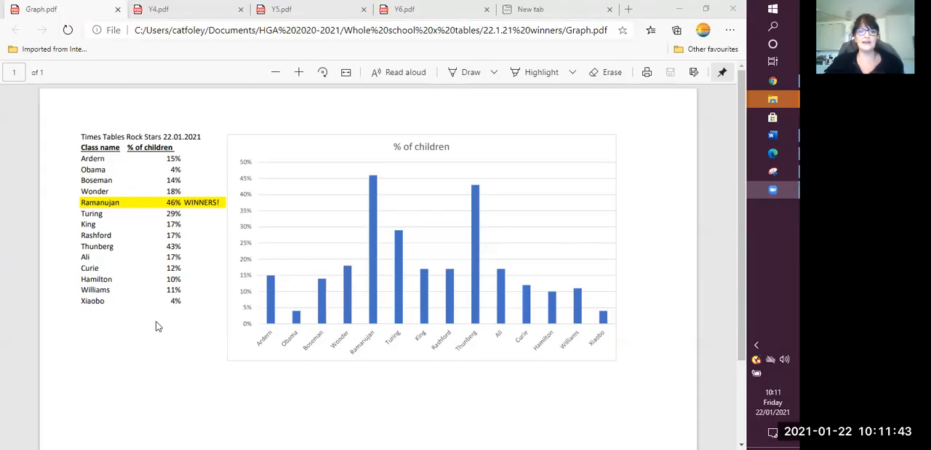
mouse_move(254, 151)
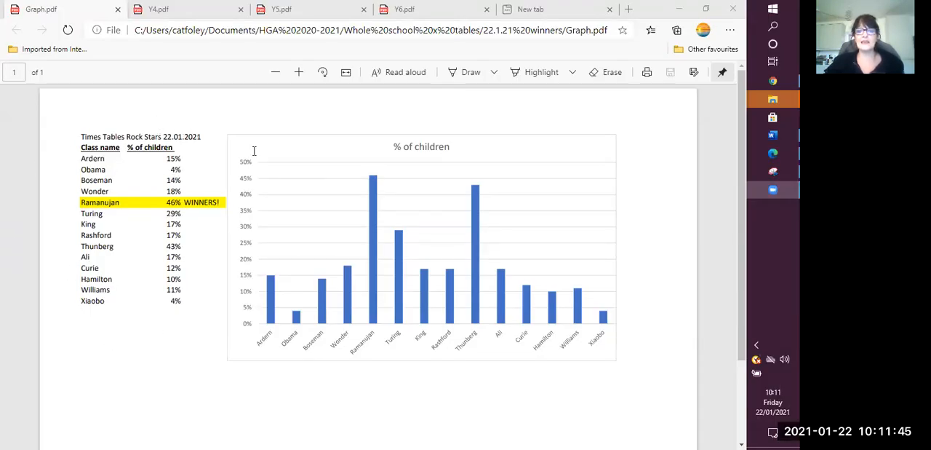
mouse_move(480, 193)
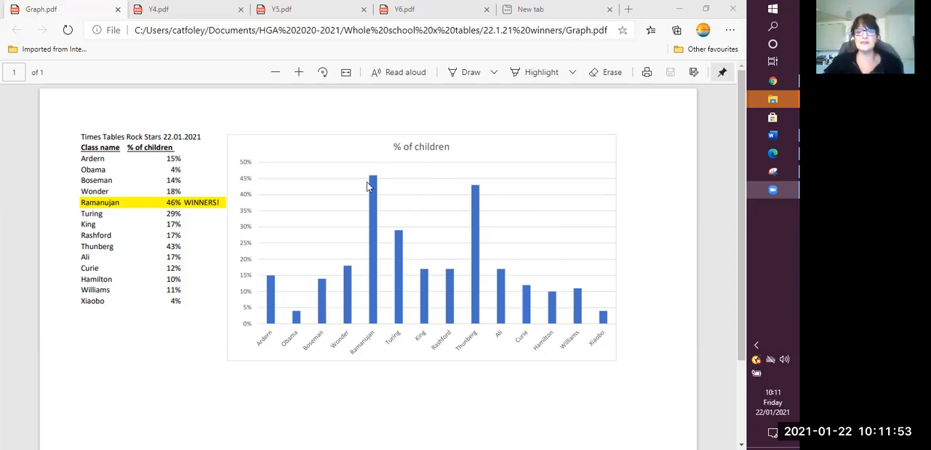
mouse_move(375, 180)
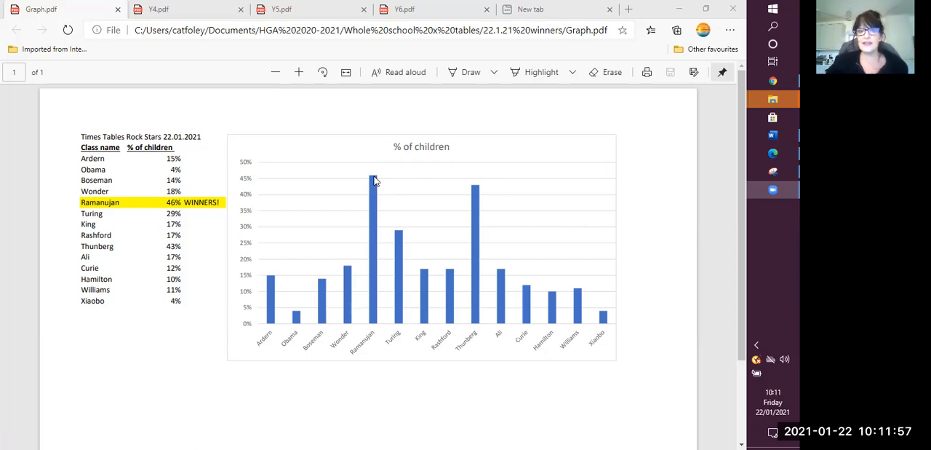
mouse_move(379, 180)
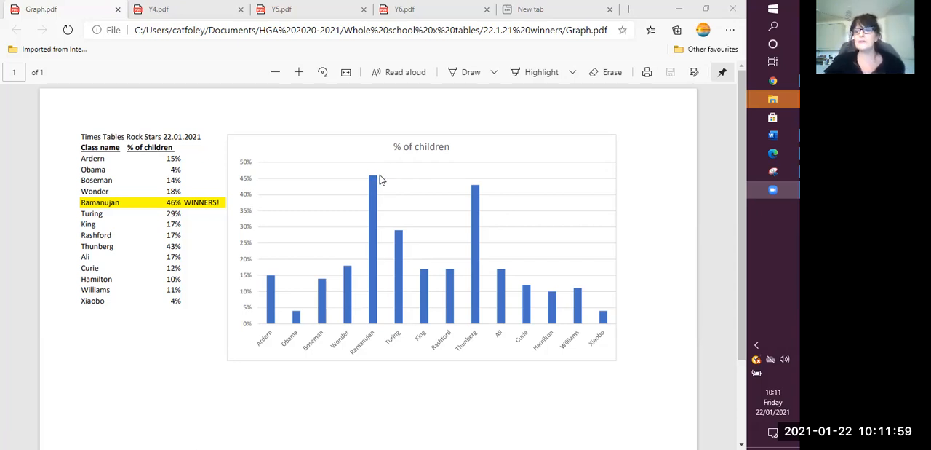
mouse_move(570, 206)
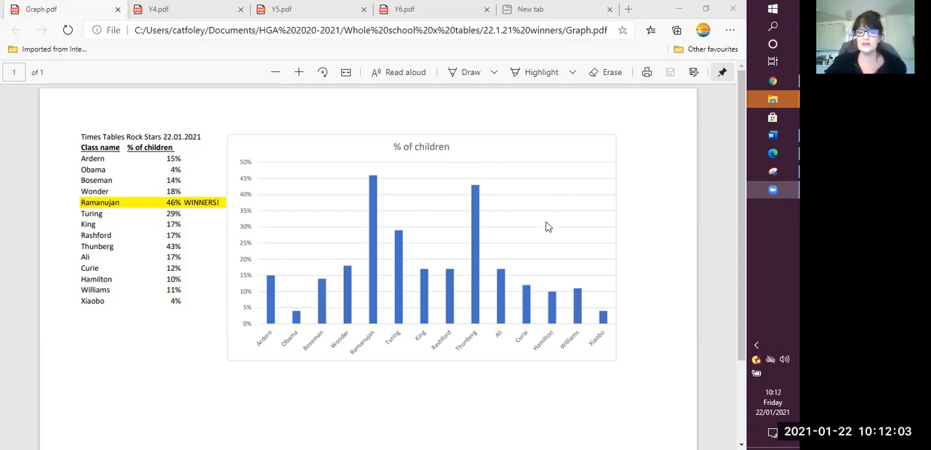
mouse_move(377, 176)
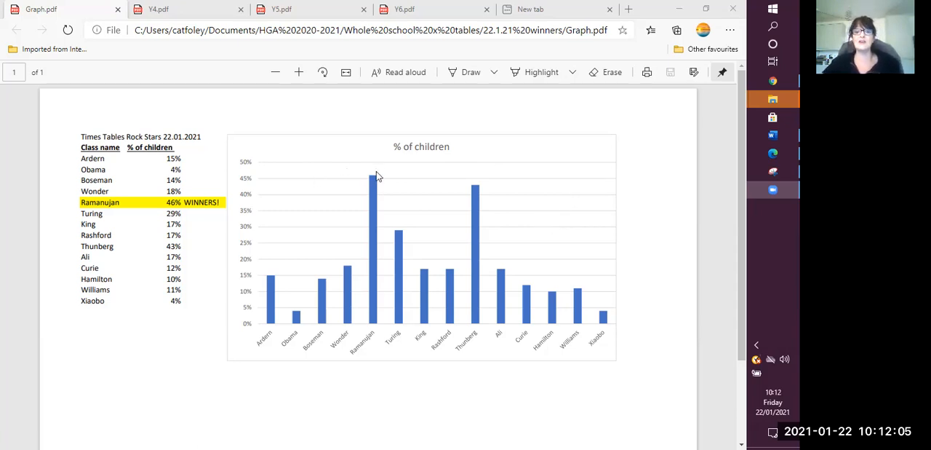
mouse_move(371, 173)
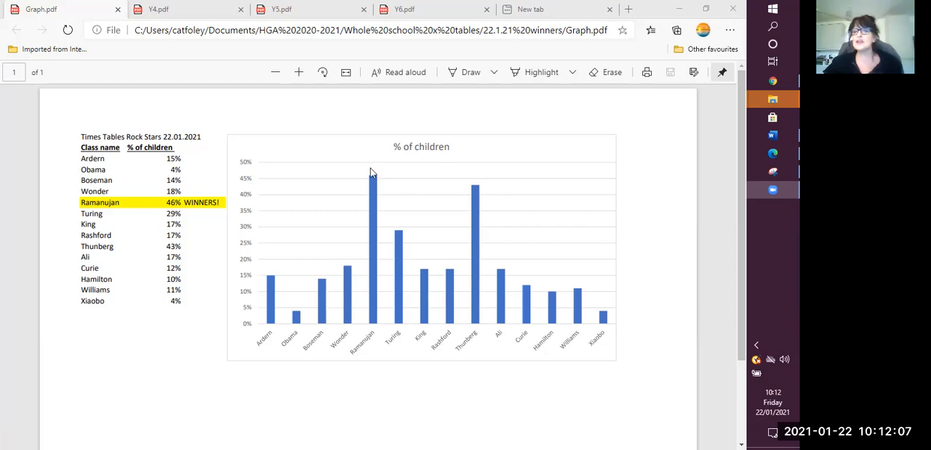
mouse_move(388, 174)
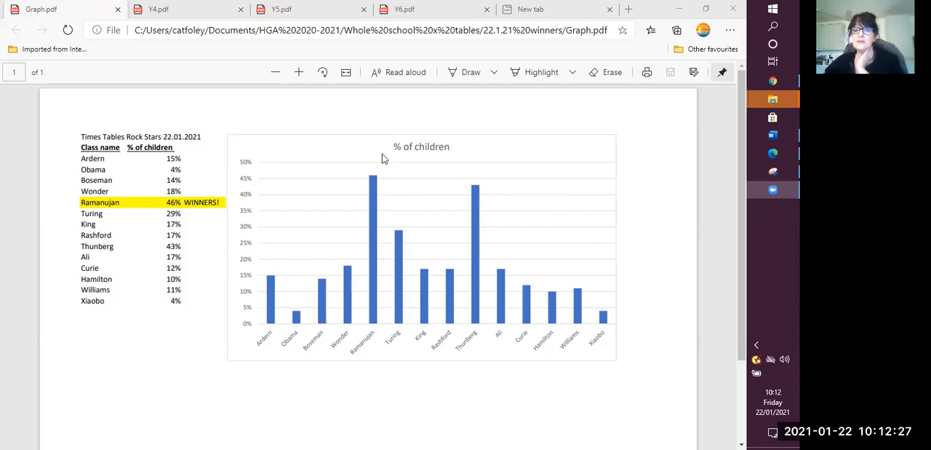
mouse_move(491, 189)
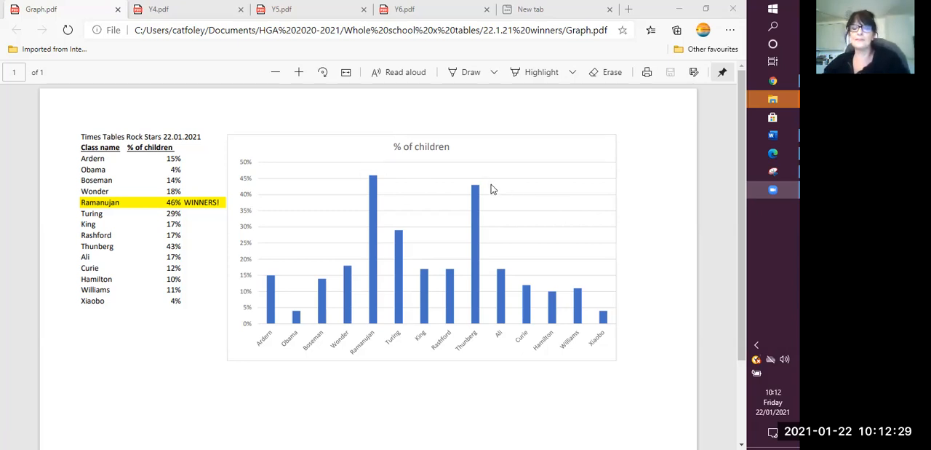
mouse_move(439, 272)
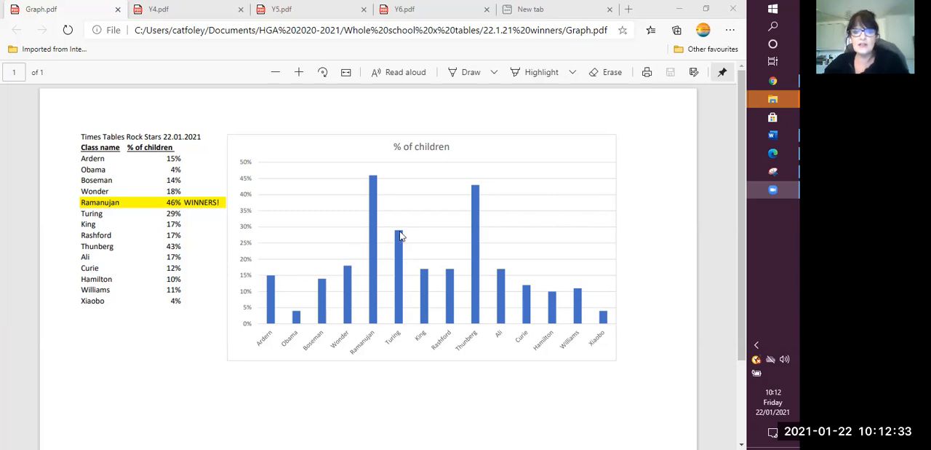
mouse_move(313, 260)
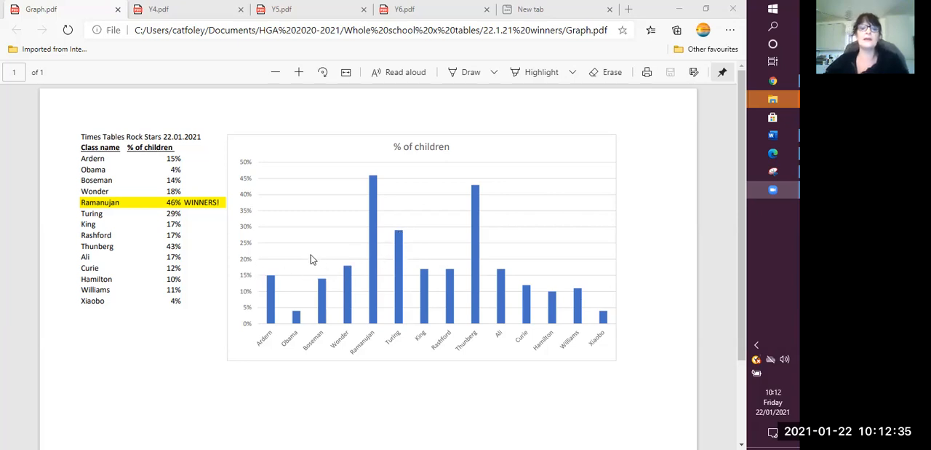
mouse_move(604, 275)
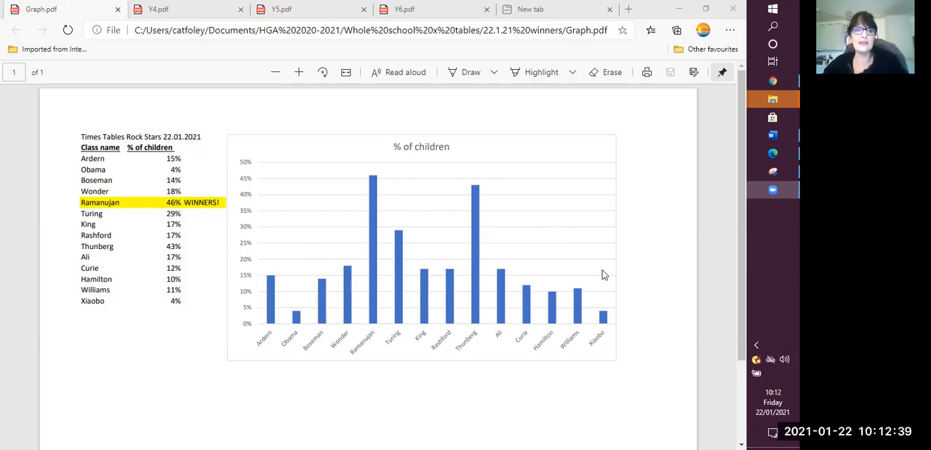
mouse_move(508, 284)
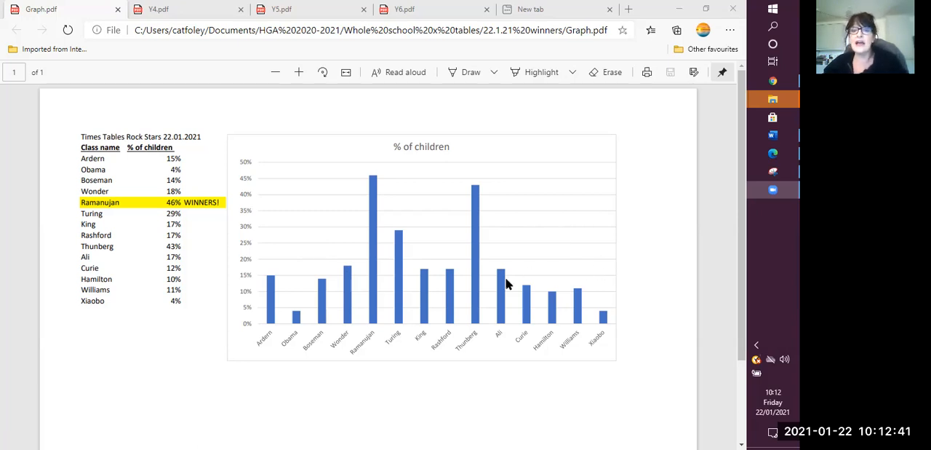
mouse_move(425, 258)
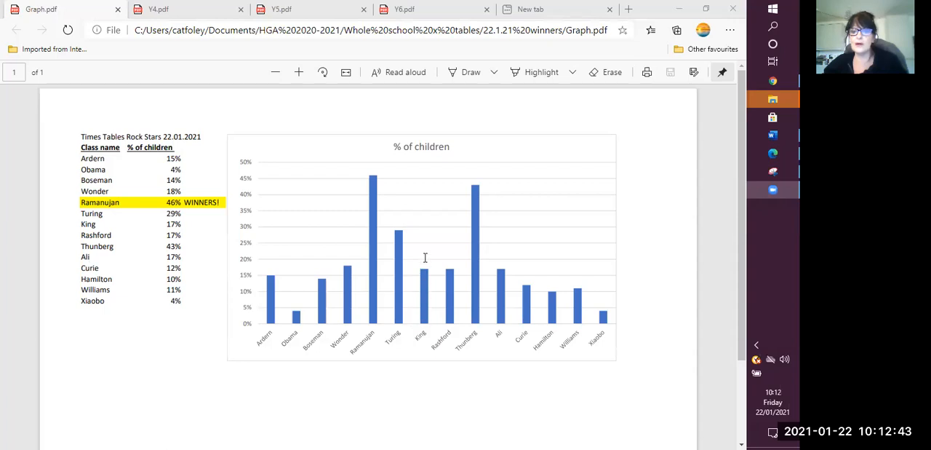
mouse_move(573, 170)
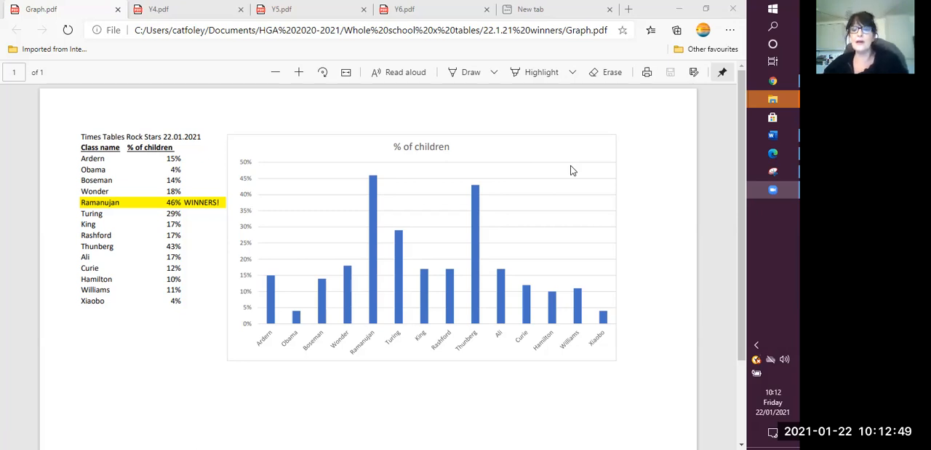
mouse_move(675, 231)
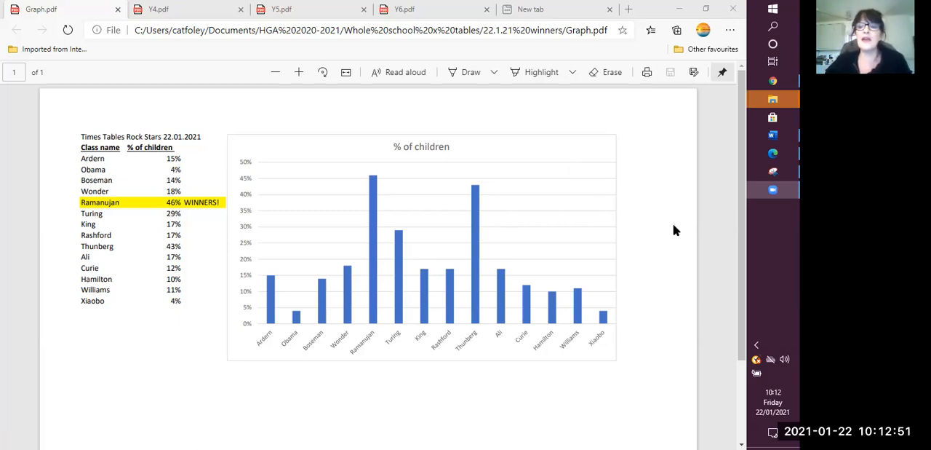
mouse_move(671, 233)
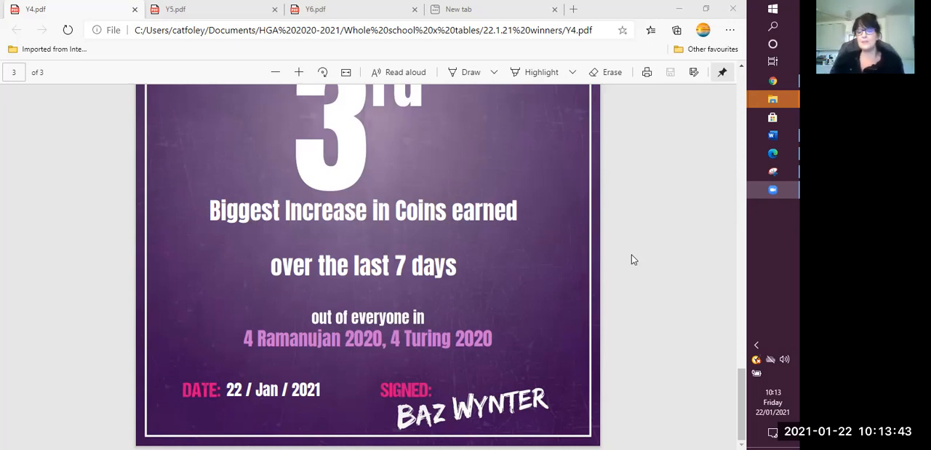
mouse_move(607, 226)
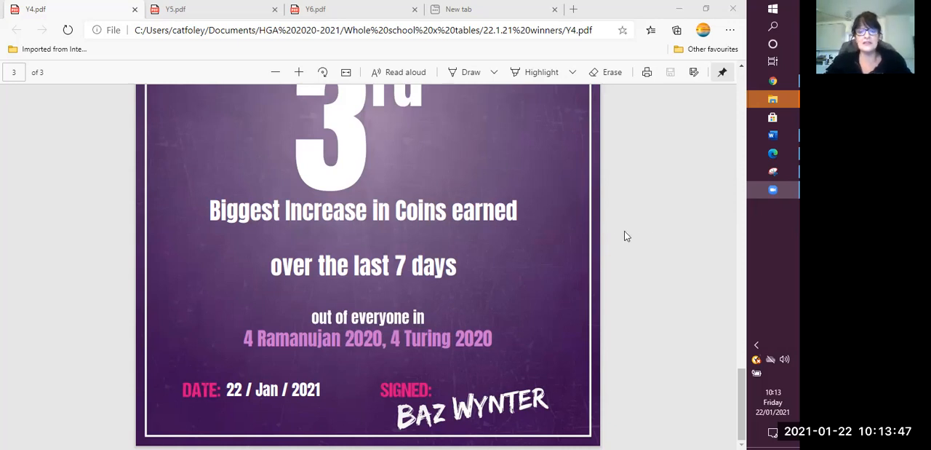
mouse_move(547, 274)
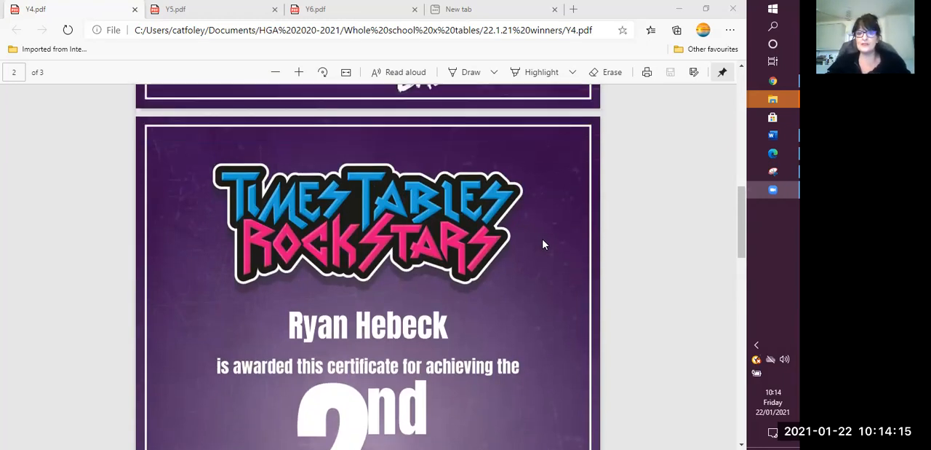
scroll(down, 3)
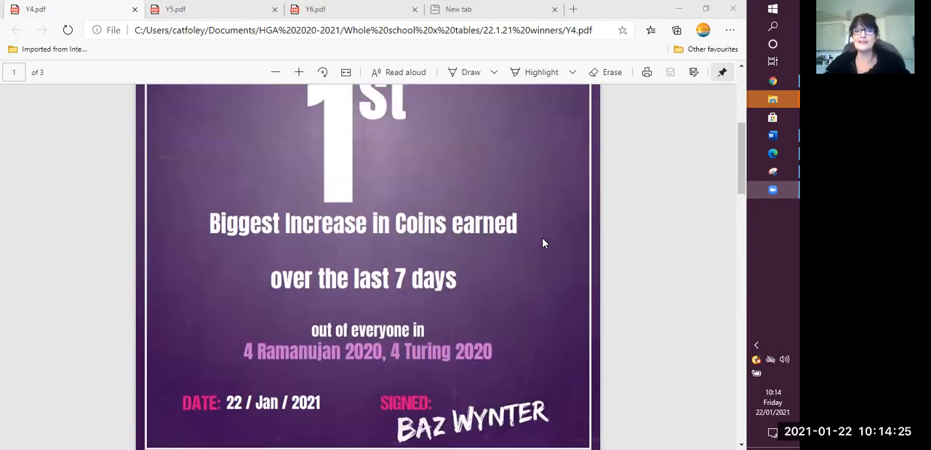
scroll(up, 3)
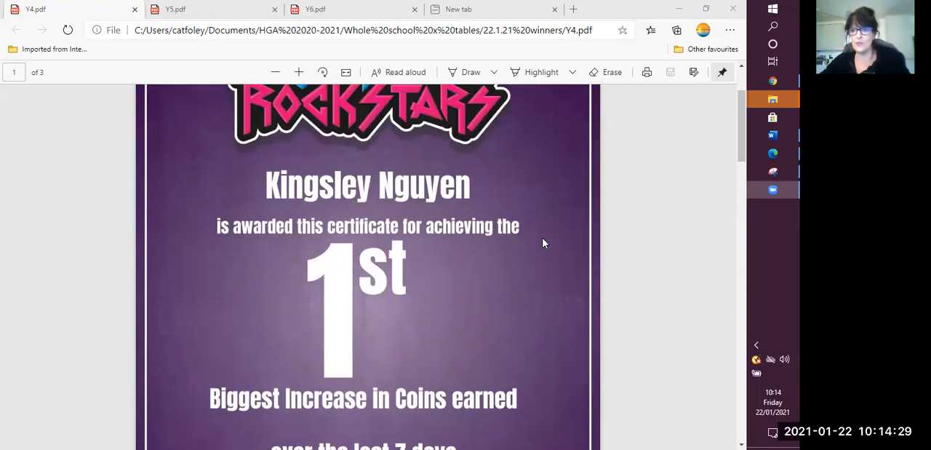
mouse_move(549, 261)
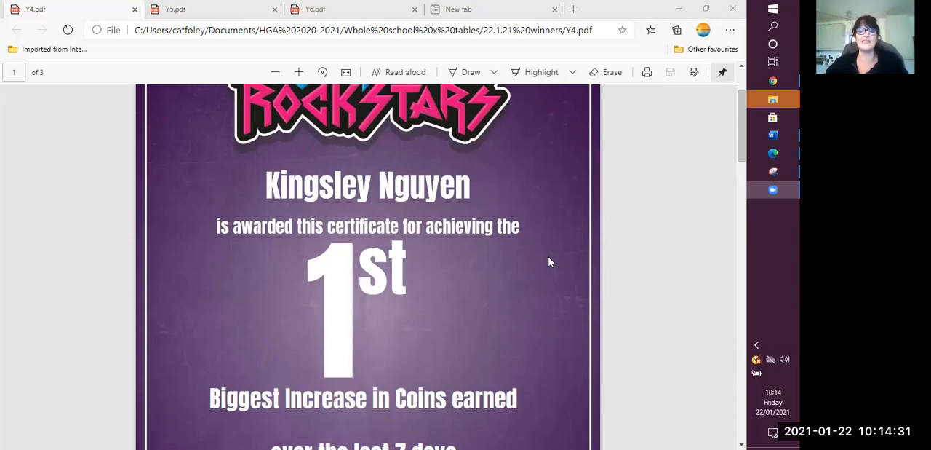
scroll(down, 3)
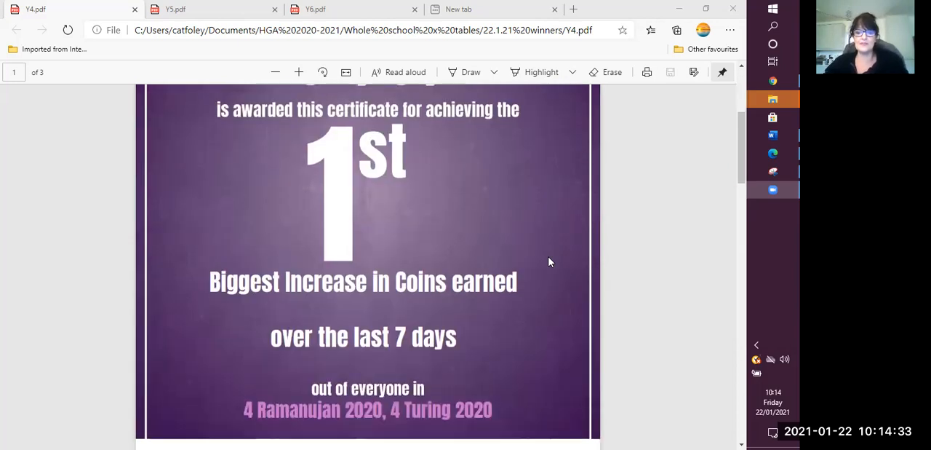
scroll(down, 3)
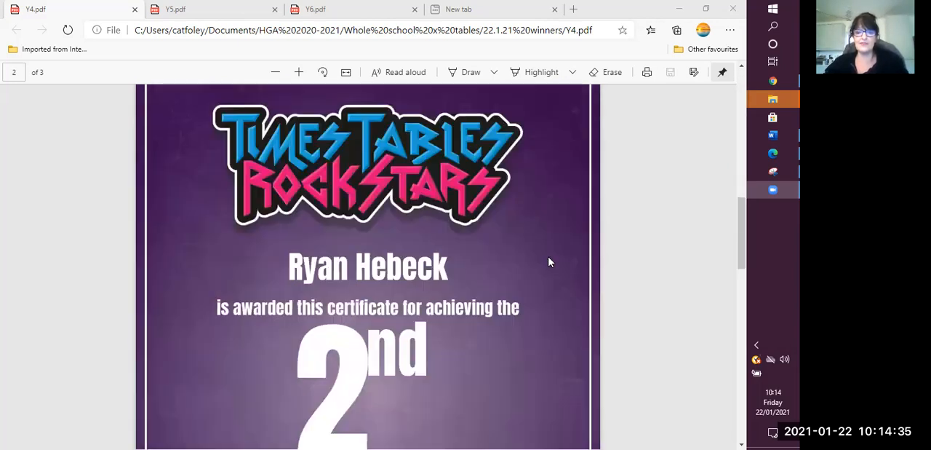
scroll(down, 3)
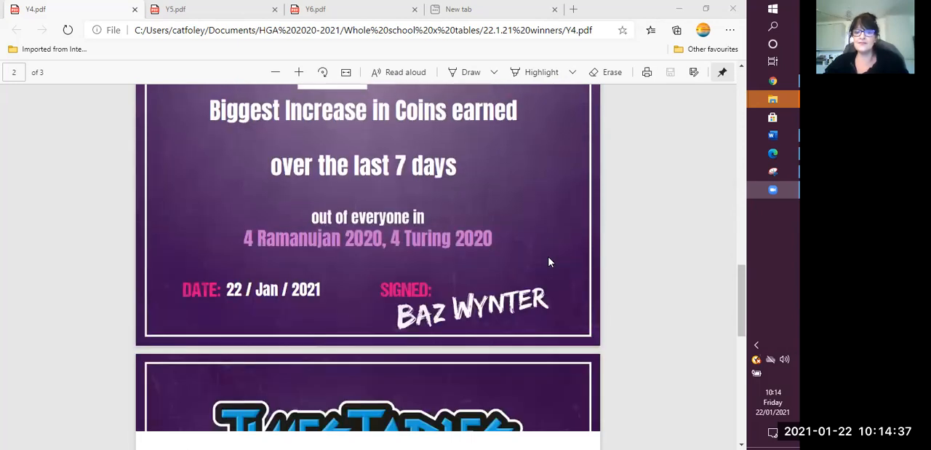
scroll(down, 3)
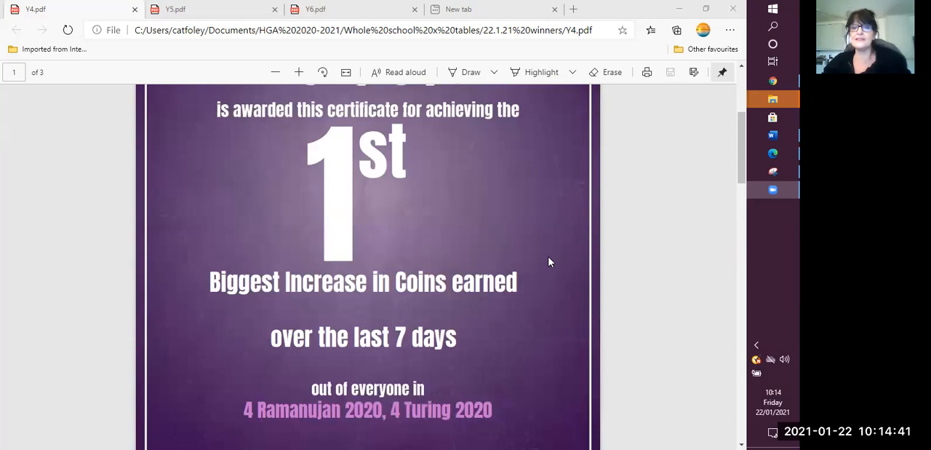
scroll(up, 3)
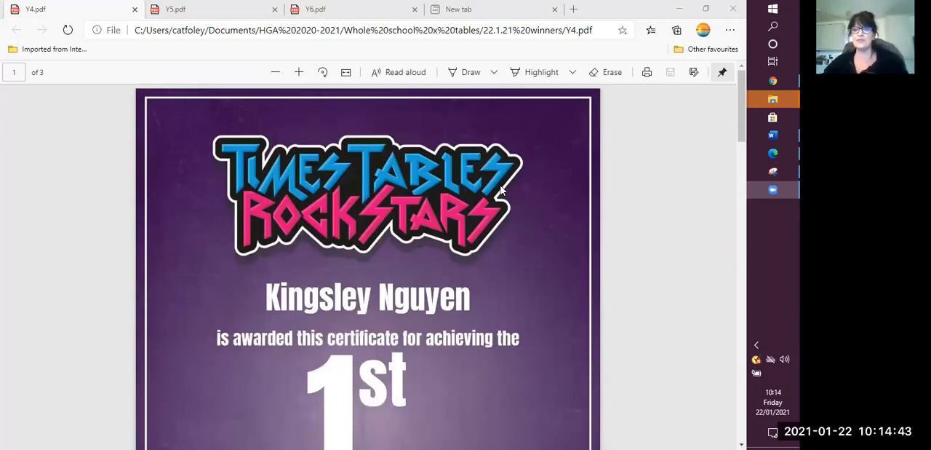
mouse_move(507, 273)
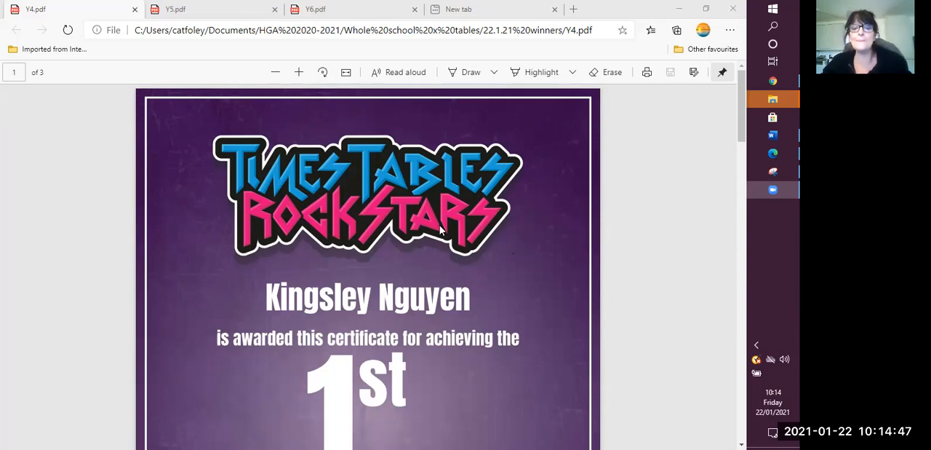
mouse_move(449, 228)
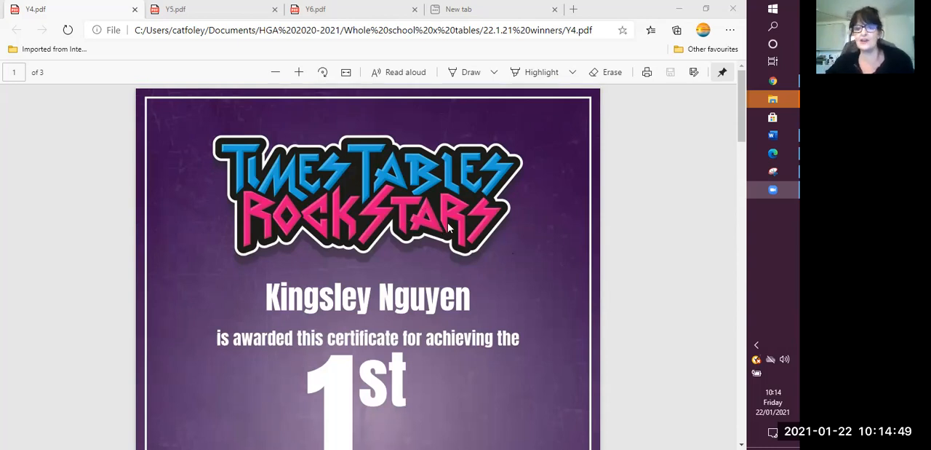
mouse_move(542, 397)
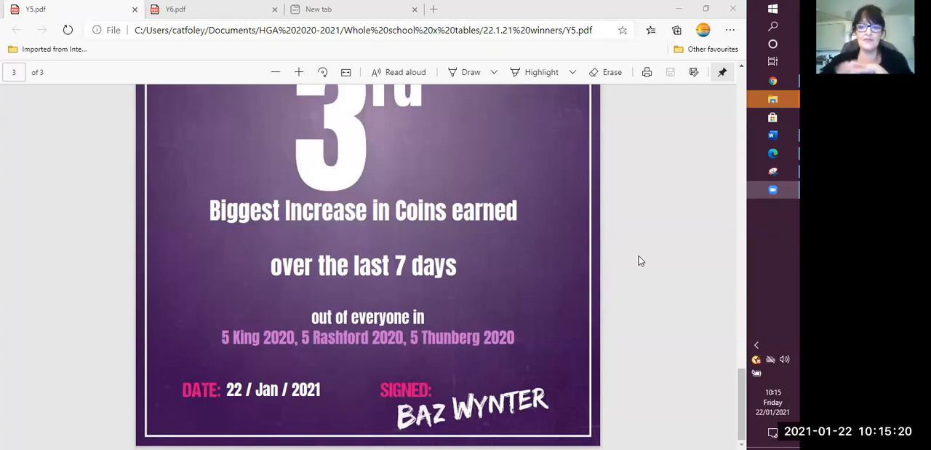
mouse_move(515, 225)
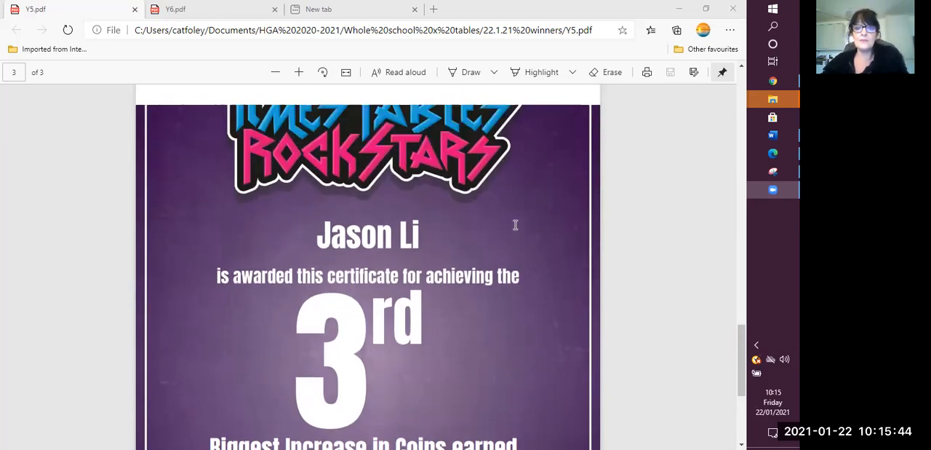
scroll(down, 3)
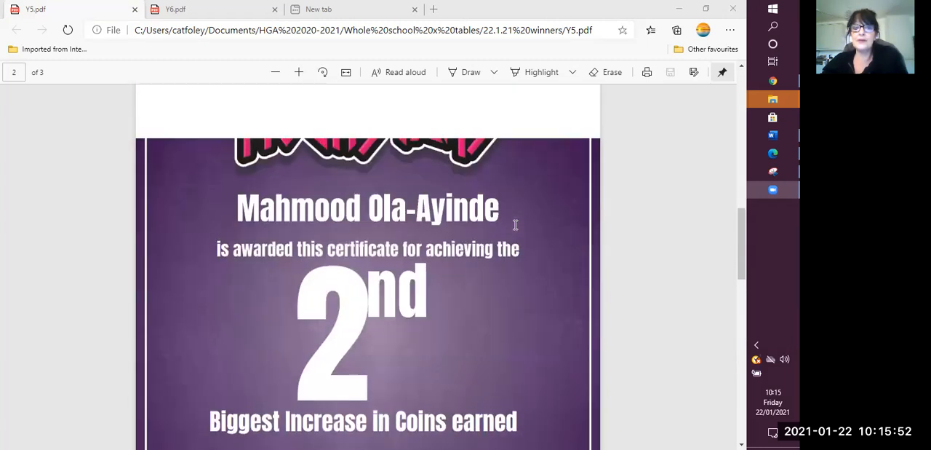
scroll(up, 3)
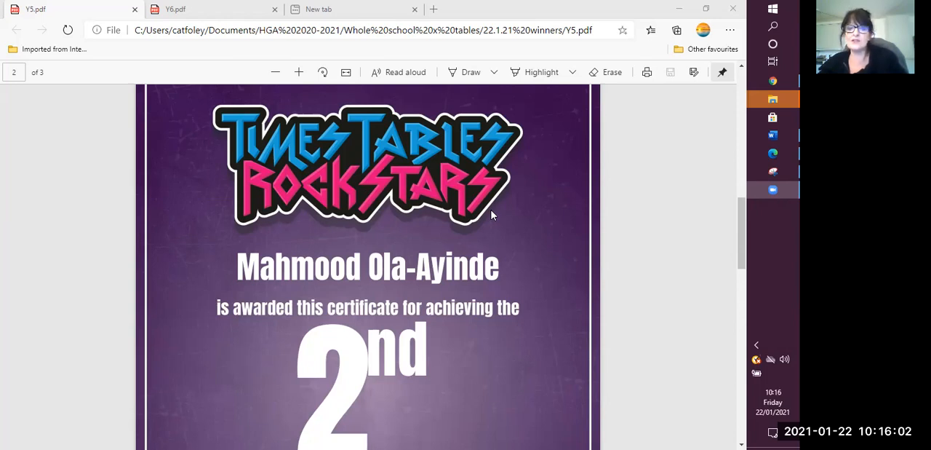
scroll(down, 3)
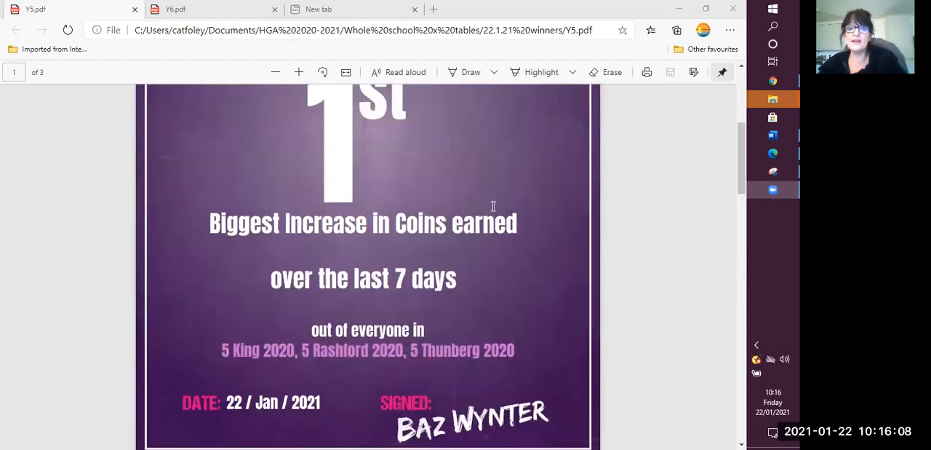
mouse_move(480, 173)
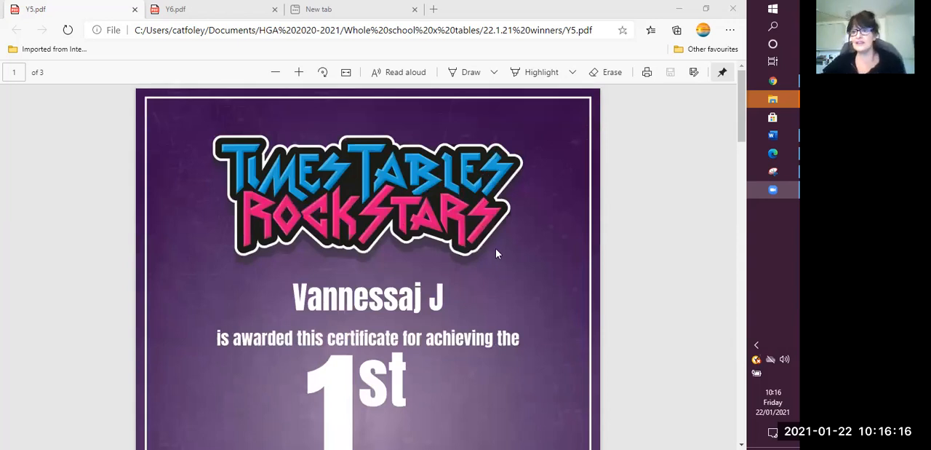
mouse_move(504, 257)
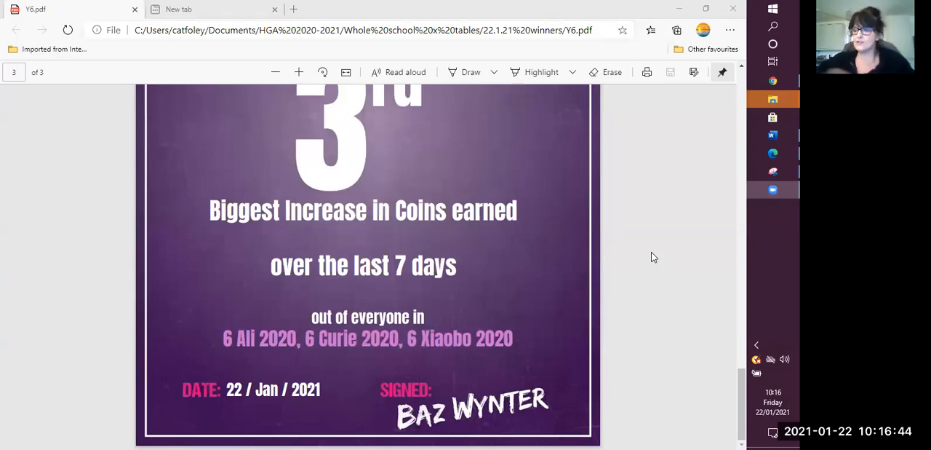
mouse_move(611, 256)
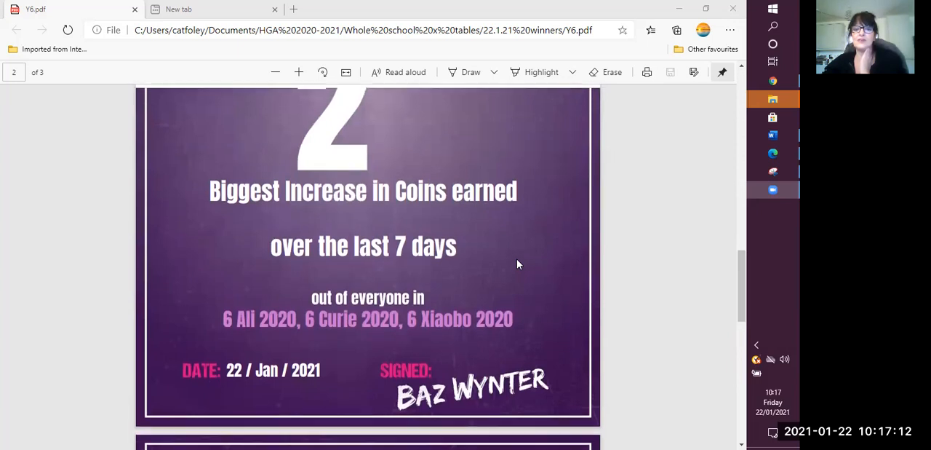
scroll(up, 3)
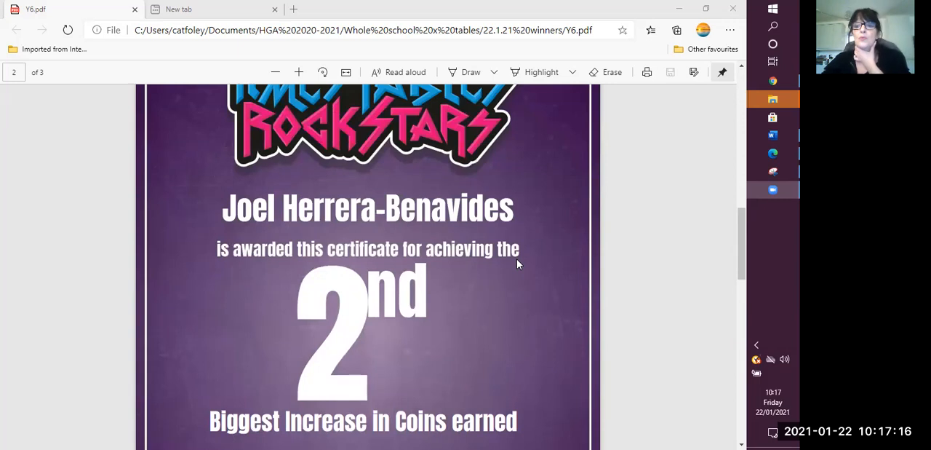
mouse_move(516, 262)
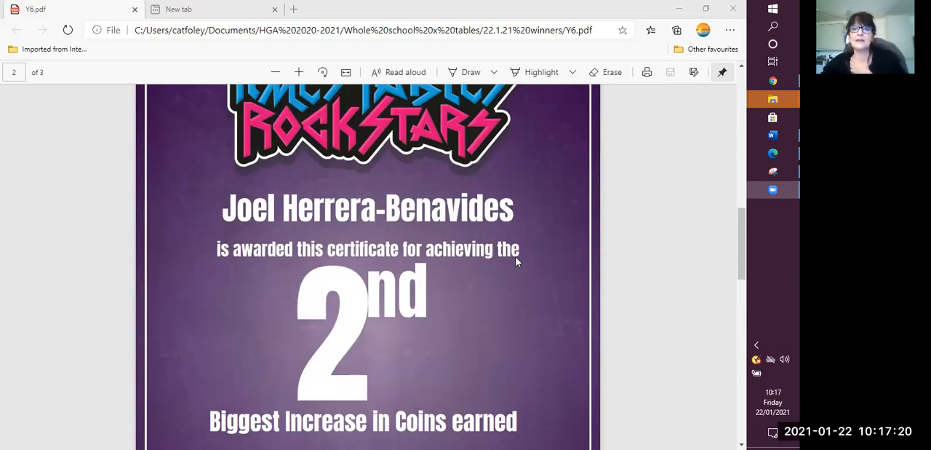
scroll(down, 3)
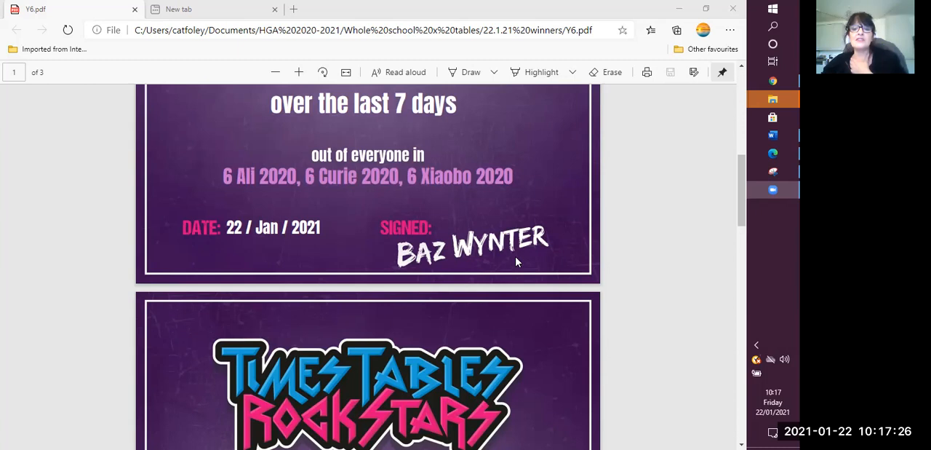
mouse_move(507, 205)
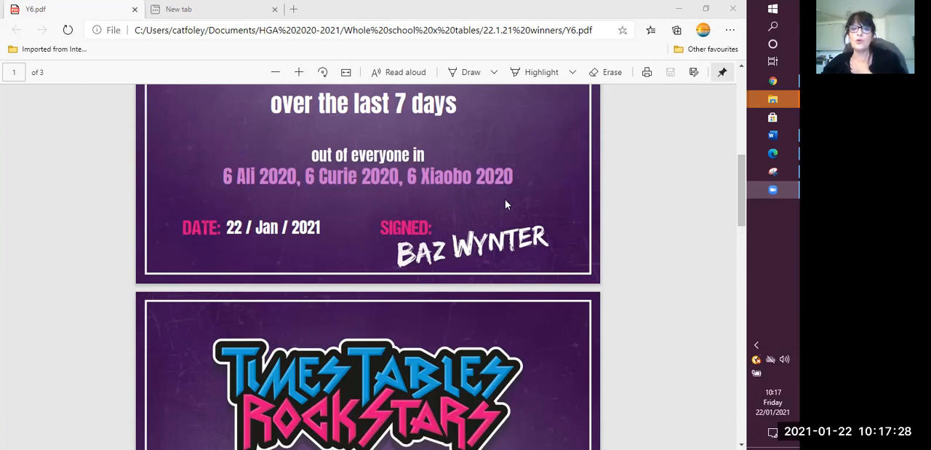
mouse_move(539, 211)
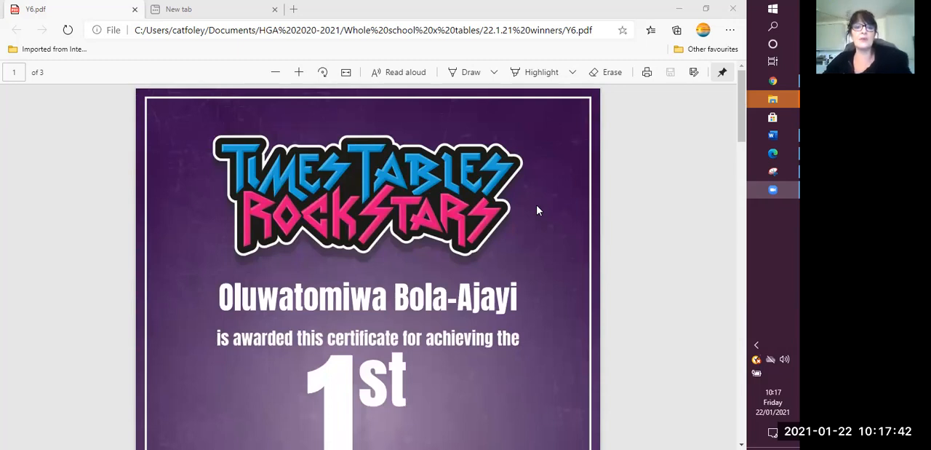
mouse_move(544, 249)
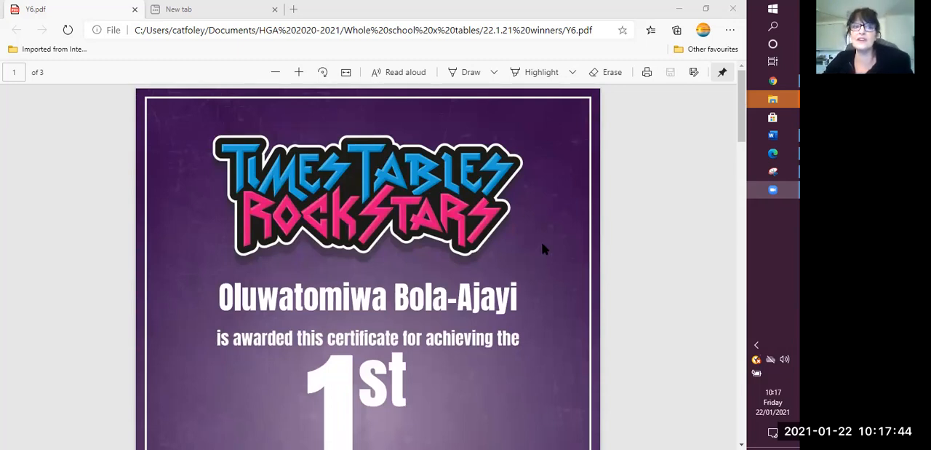
mouse_move(673, 308)
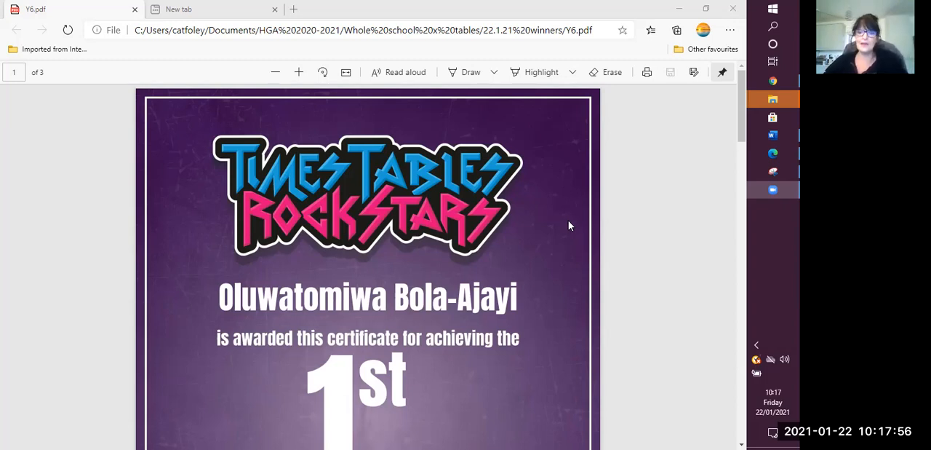
mouse_move(452, 188)
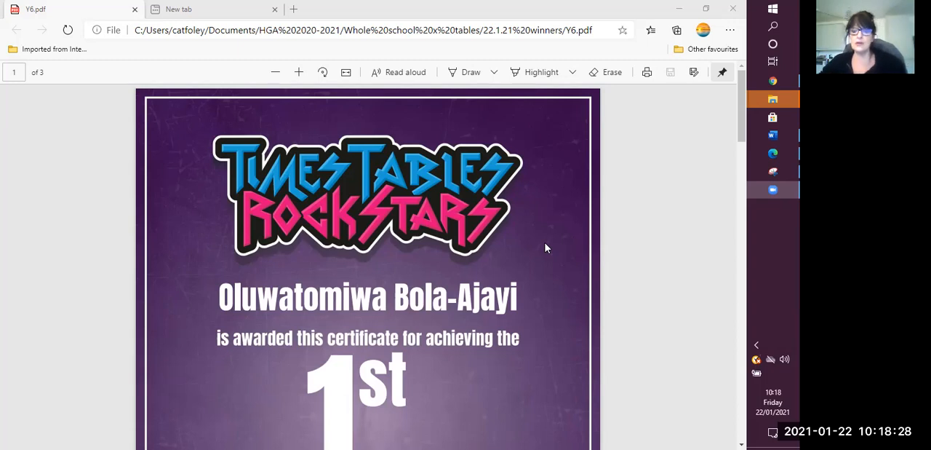
mouse_move(644, 401)
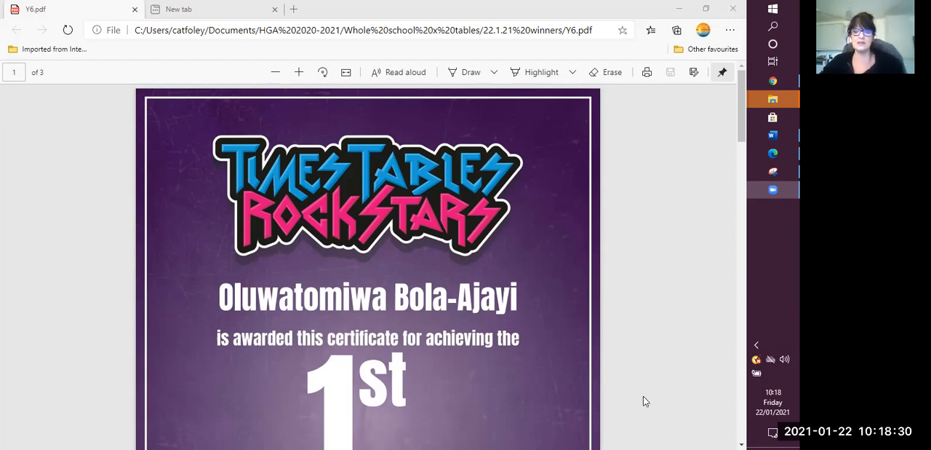